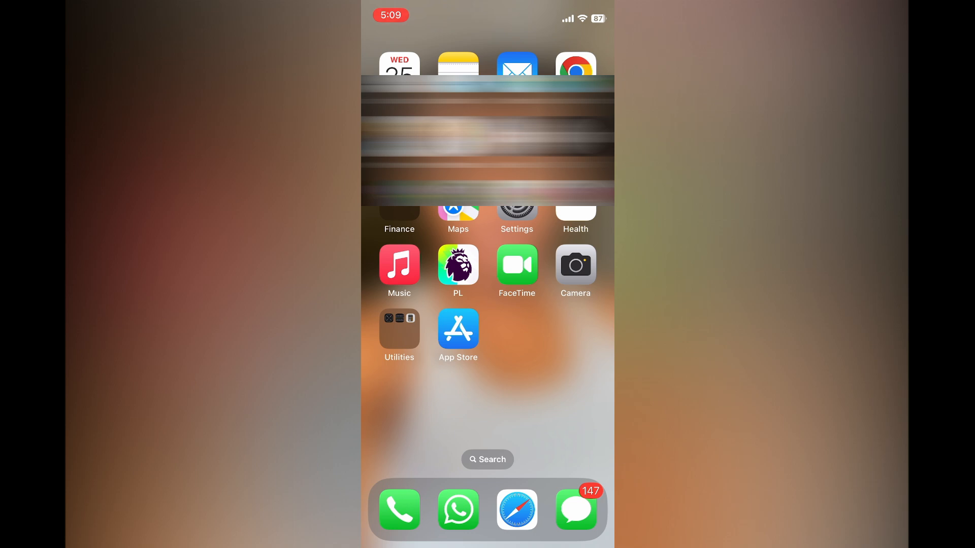
- Open Settings and go to Focus > Do Not Disturb
click(516, 211)
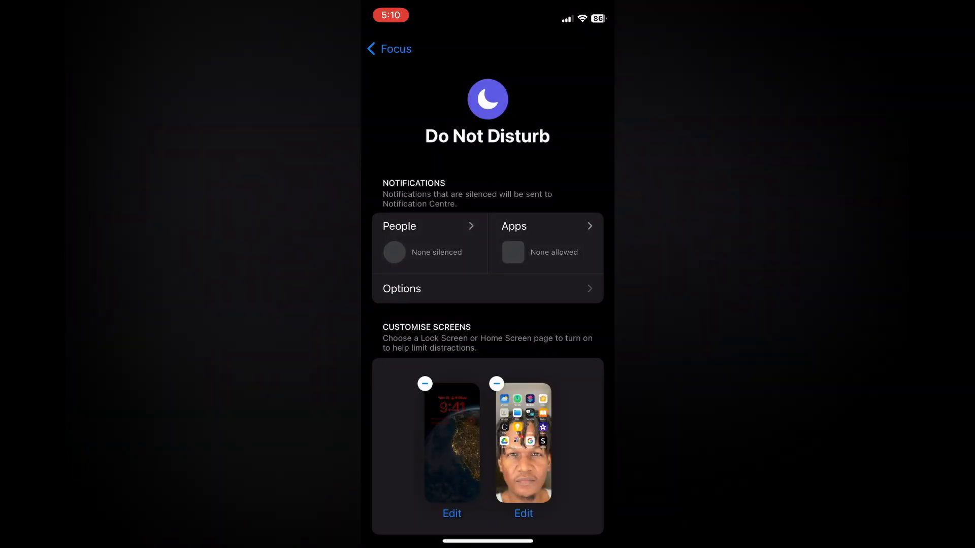
- Under People, allow notifications from chosen people and set Allow Calls From to Allowed People Only
click(429, 227)
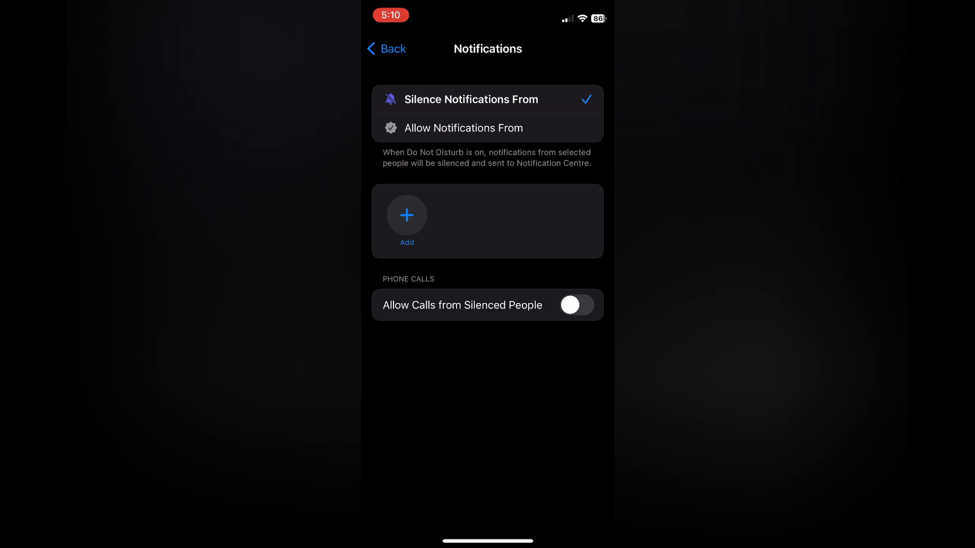
click(463, 128)
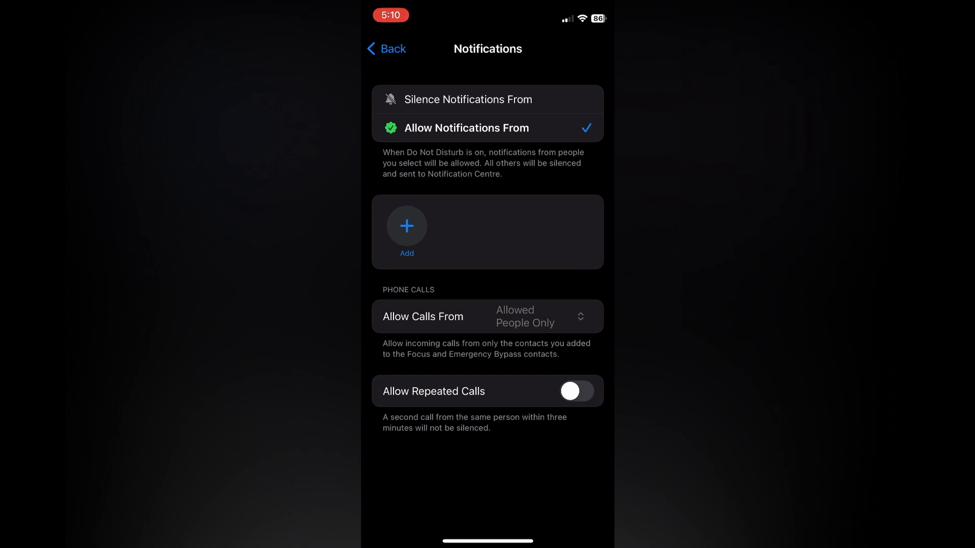
click(540, 316)
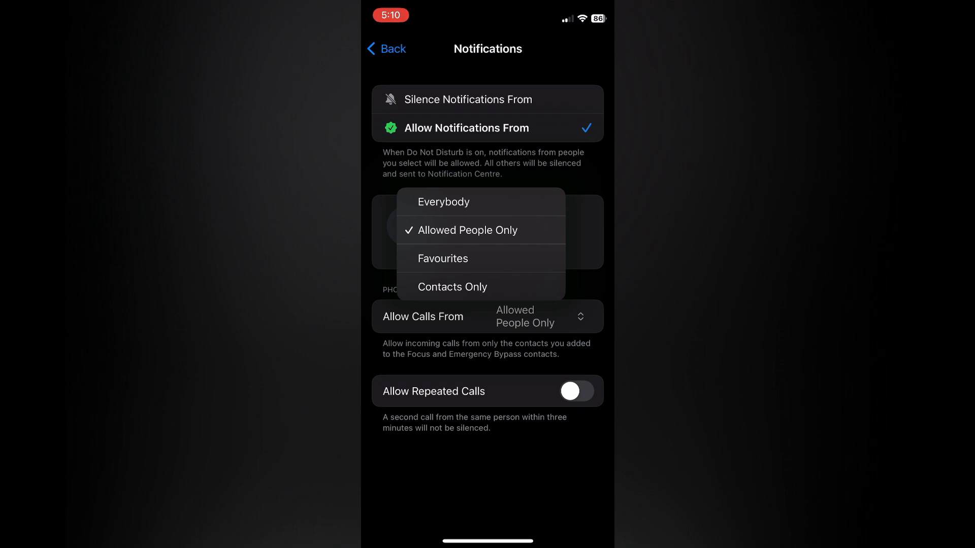
click(467, 230)
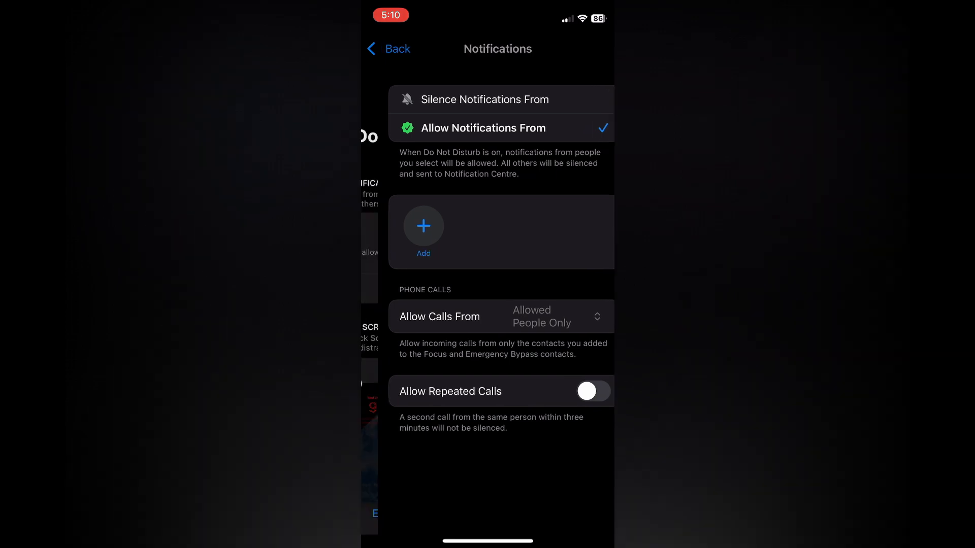
- Return to Do Not Disturb, open Apps, and start adding an allowed app
click(388, 49)
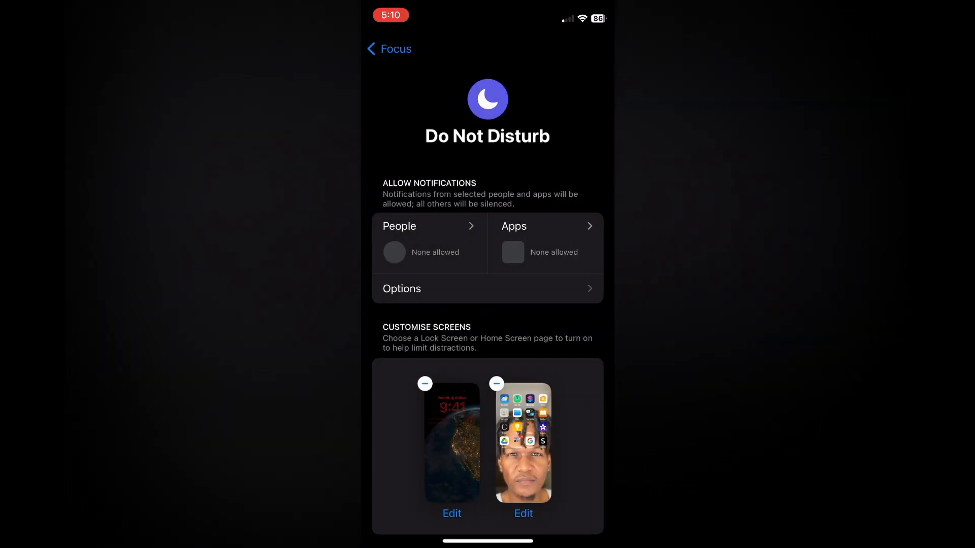
click(547, 225)
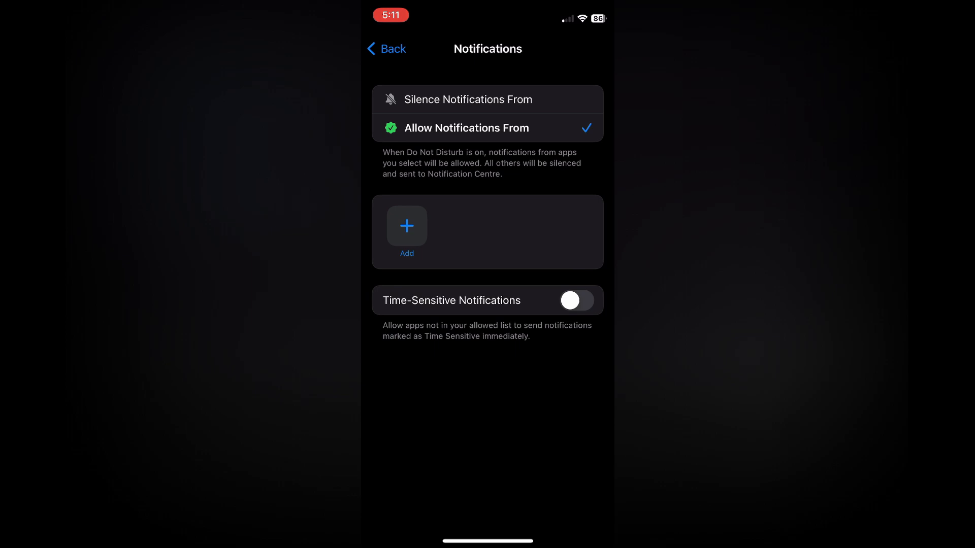
click(407, 226)
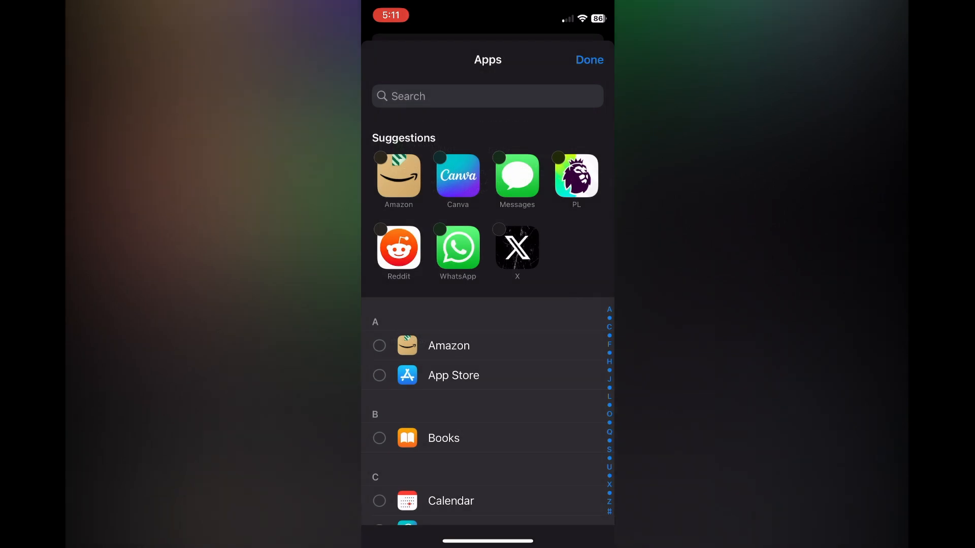
- Select Messages from Suggestions, confirm with Done, and return to the overview
click(517, 176)
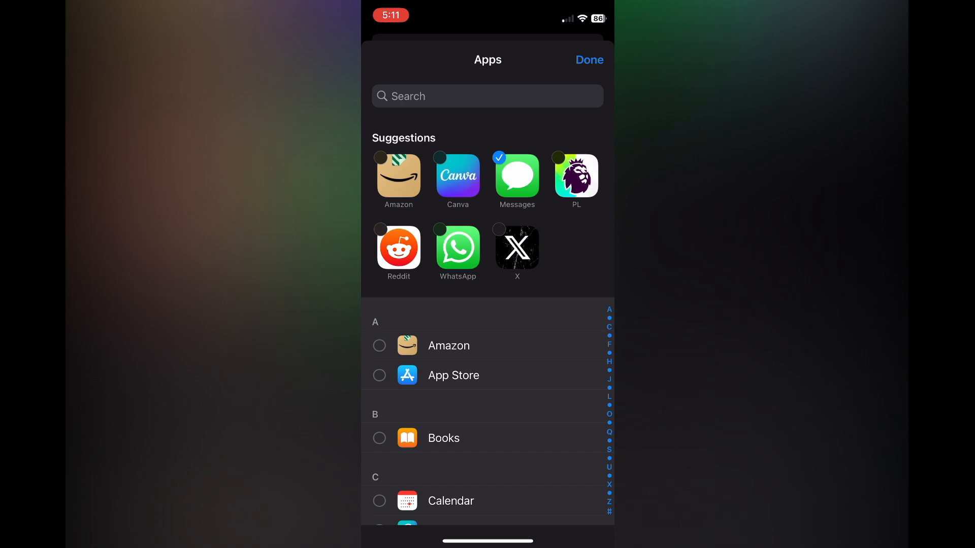
click(587, 60)
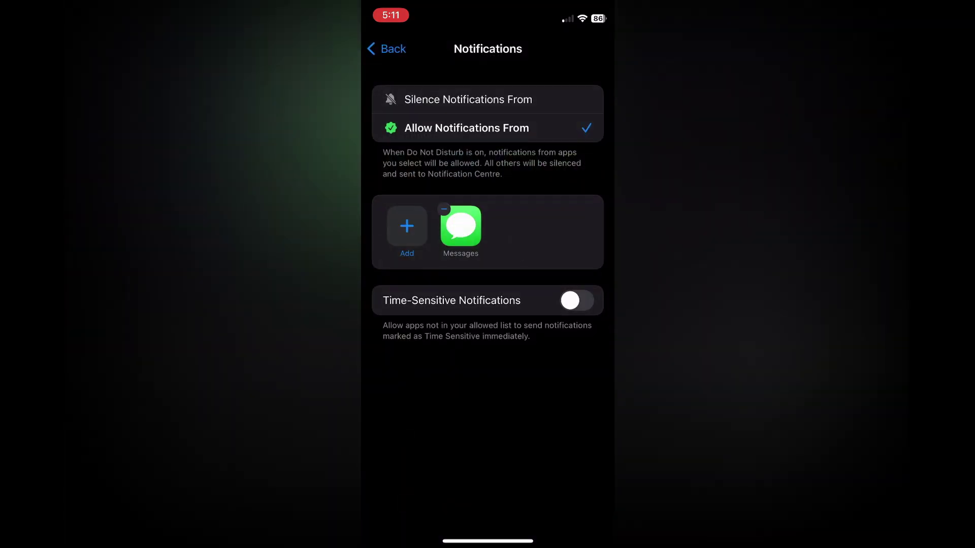
click(385, 49)
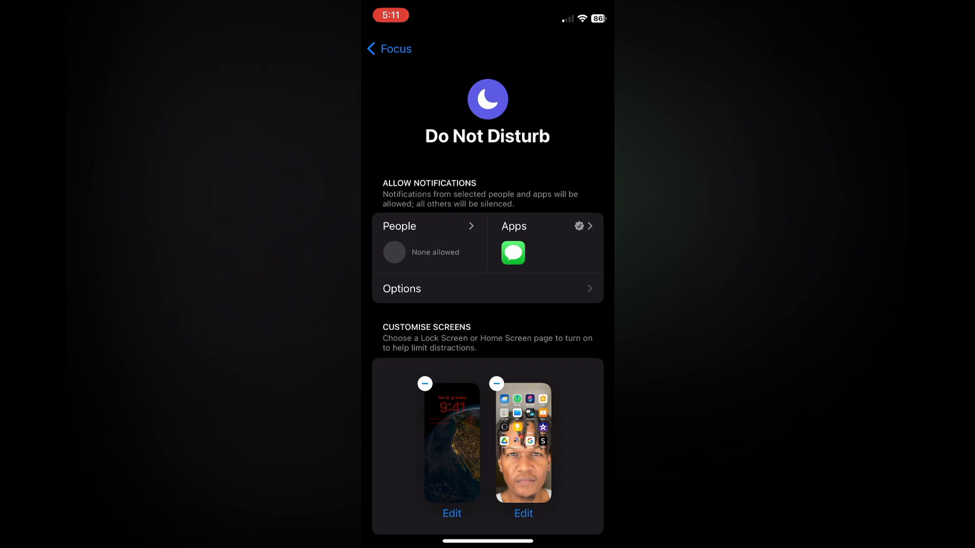
- Scroll down the Do Not Disturb page and bring up Control Centre
scroll(down, 3)
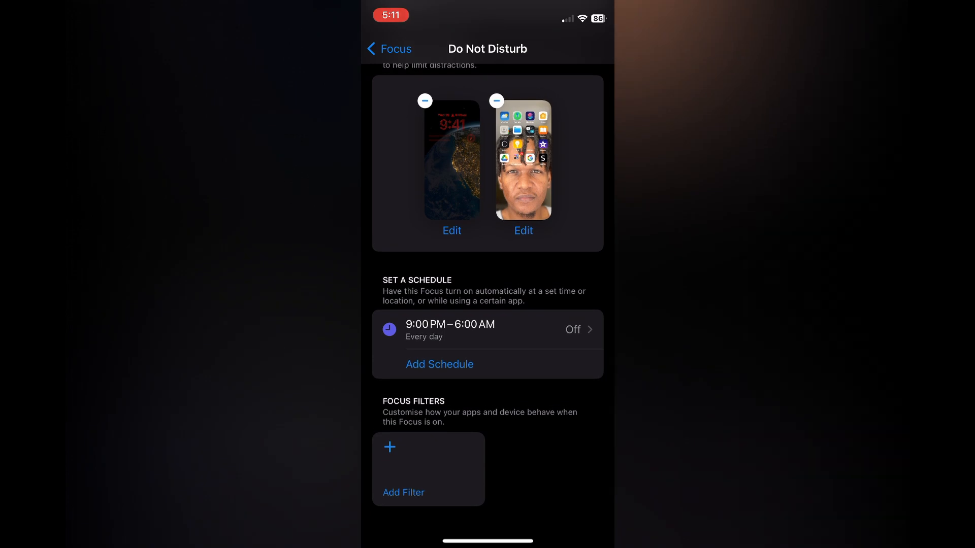
click(388, 49)
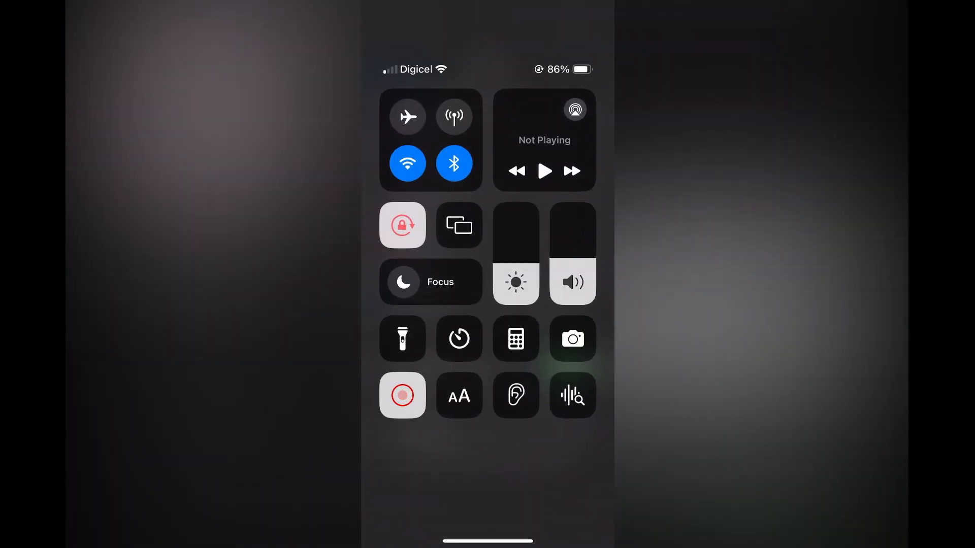
- Switch the Do Not Disturb Focus on, back out of Settings, and go Home
click(429, 282)
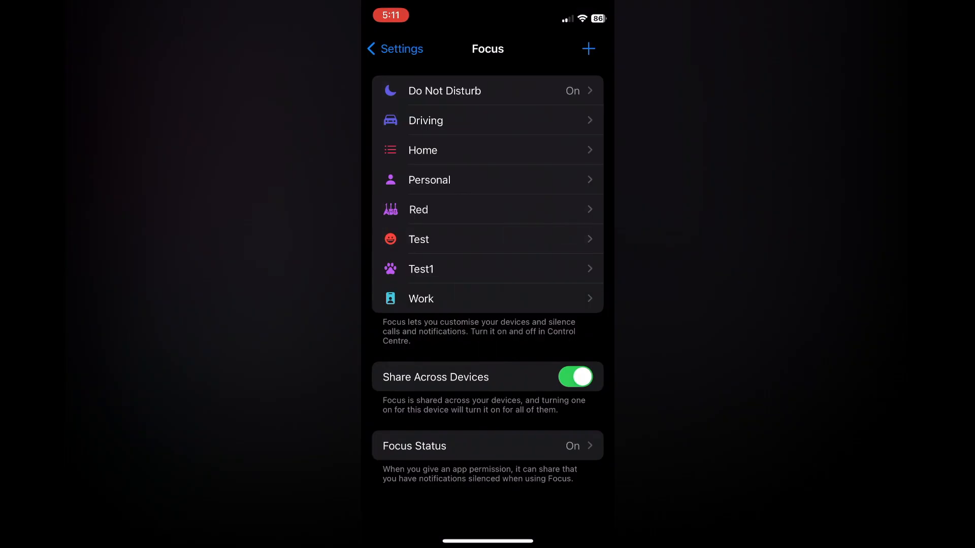
click(394, 48)
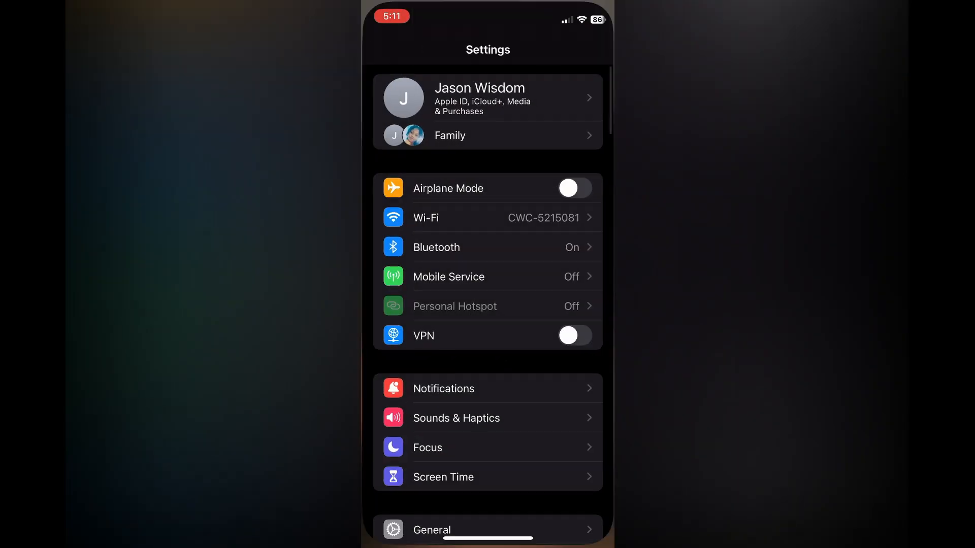
key(home)
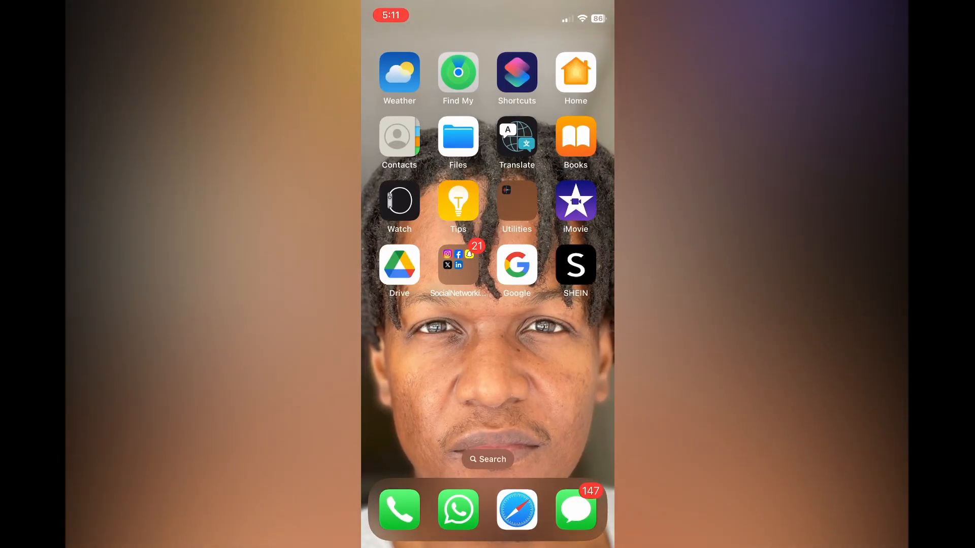